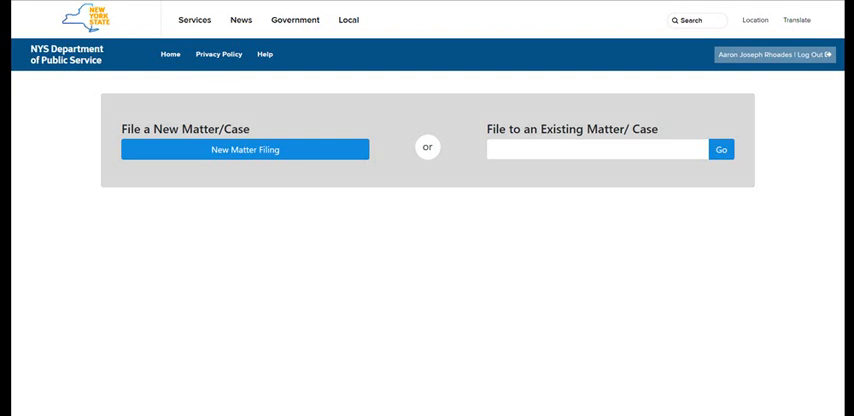
Step: Start a new matter filing with industry Electric and matter type Petition
{"action": "left_click", "coordinate": [244, 148]}
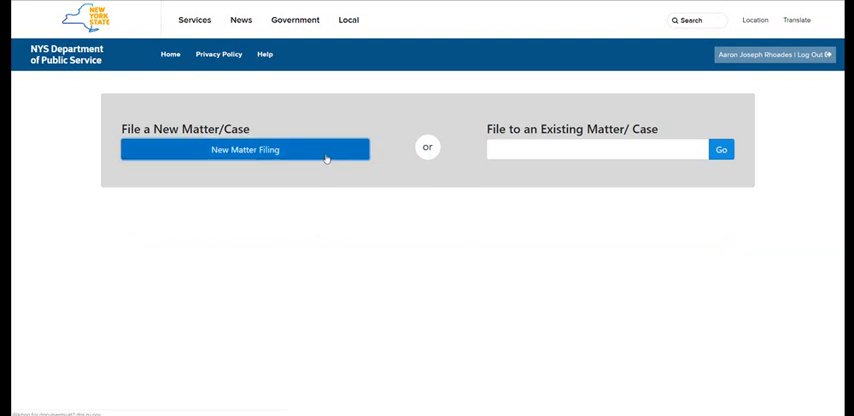
{"action": "left_click", "coordinate": [244, 148]}
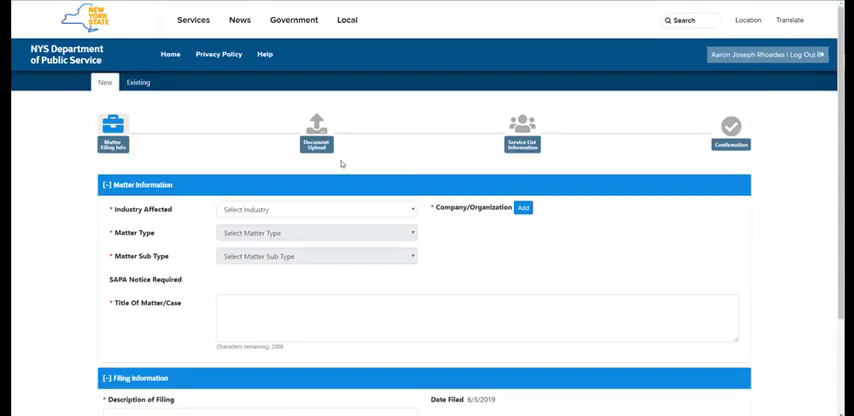
{"action": "mouse_move", "coordinate": [384, 214]}
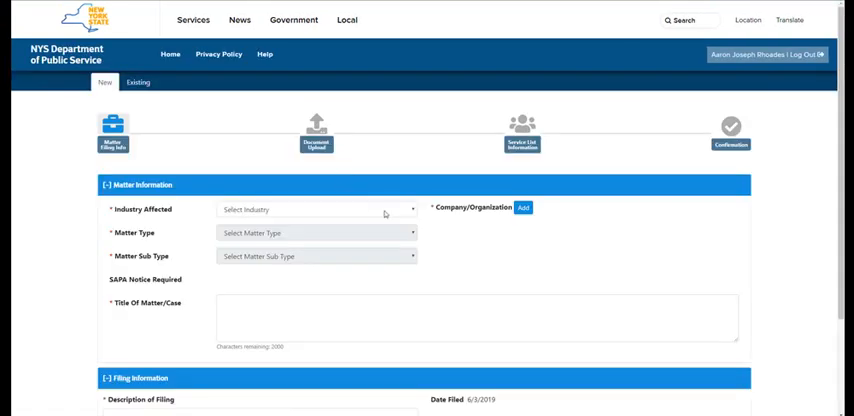
{"action": "left_click", "coordinate": [316, 208]}
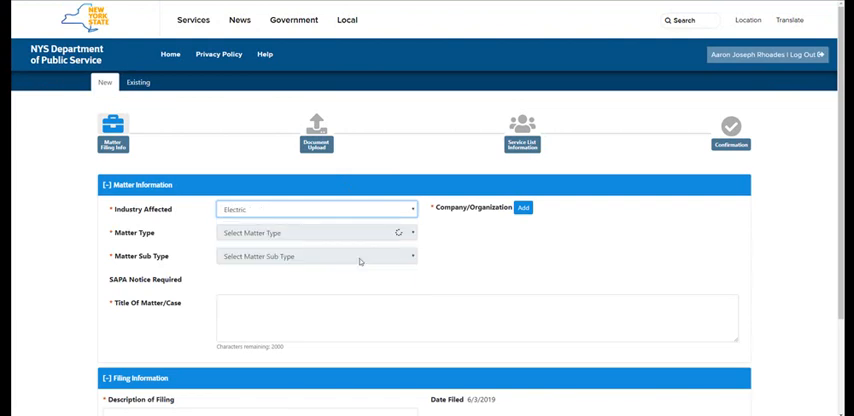
{"action": "left_click", "coordinate": [316, 232]}
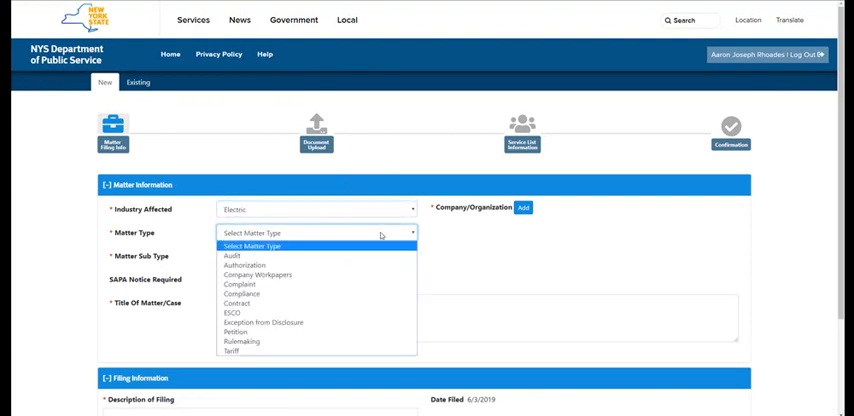
{"action": "left_click", "coordinate": [234, 332]}
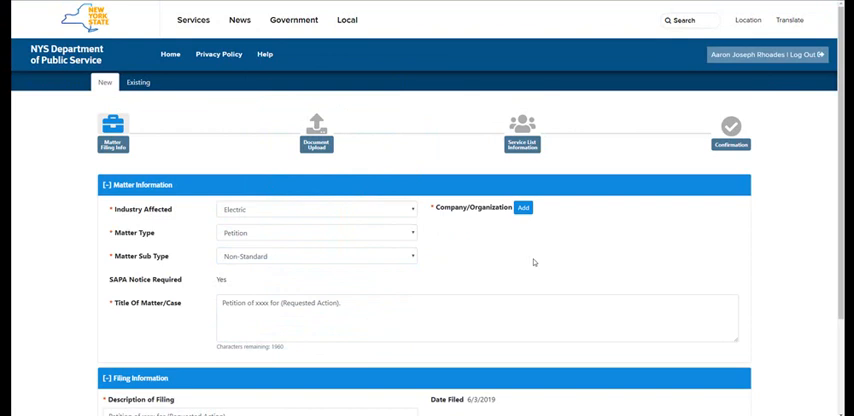
{"action": "mouse_move", "coordinate": [532, 222]}
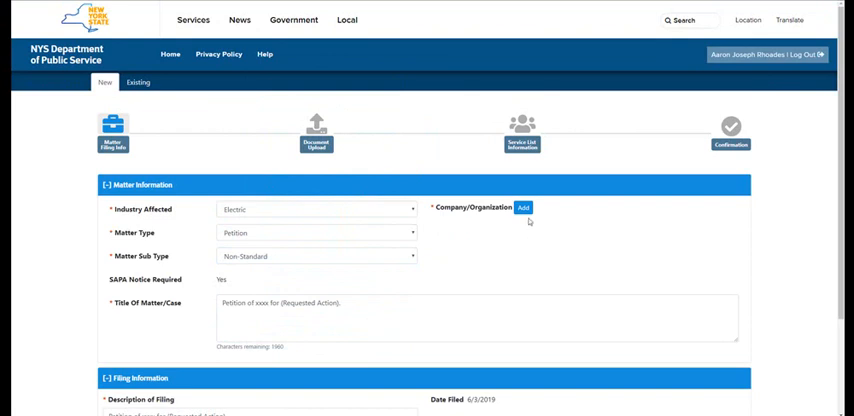
Step: Add 1 John Street LLC as the filing company and review the title and description
{"action": "left_click", "coordinate": [524, 208]}
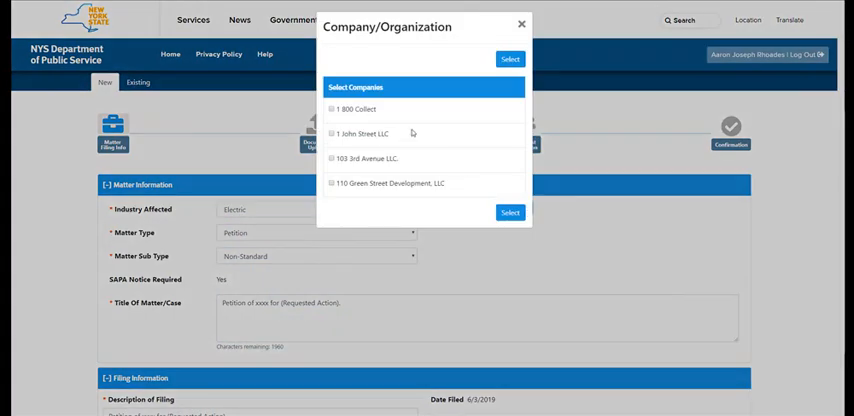
{"action": "left_click", "coordinate": [332, 132]}
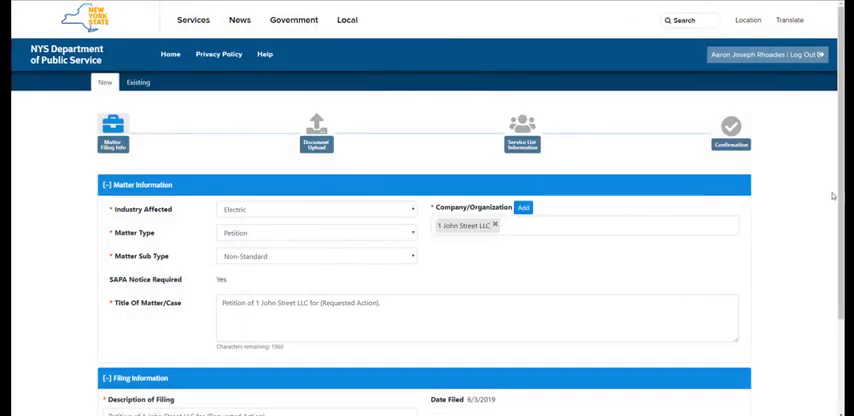
{"action": "scroll", "scroll_direction": "down", "scroll_amount": 3}
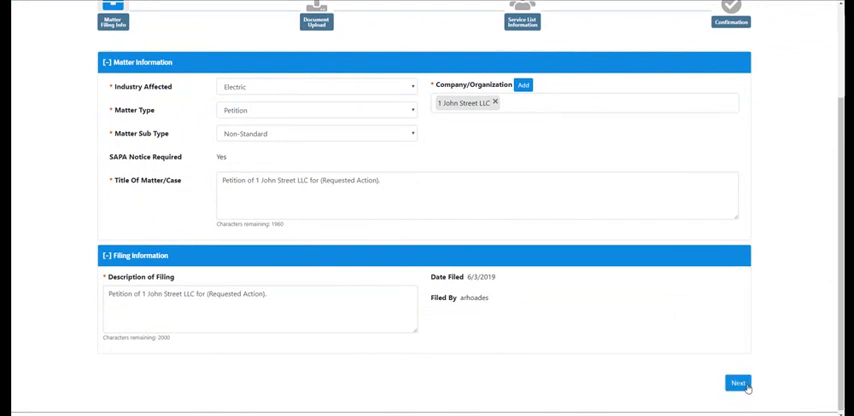
Step: Upload the confidential filing PDF and title it 'My DMM Filing (Confidential)'
{"action": "left_click", "coordinate": [738, 384]}
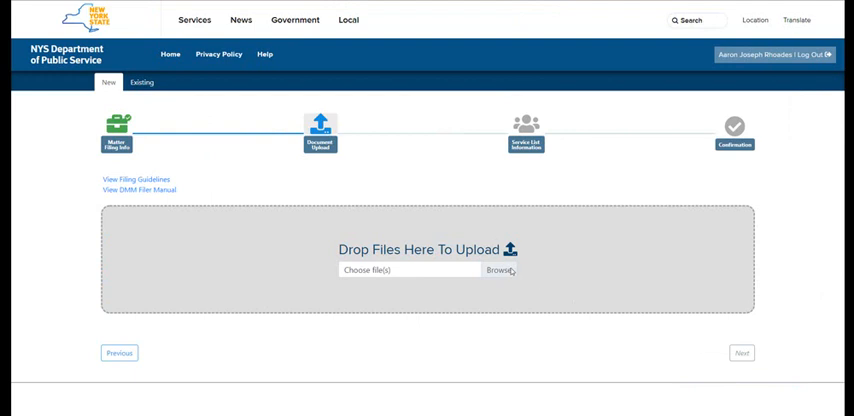
{"action": "left_click", "coordinate": [500, 270]}
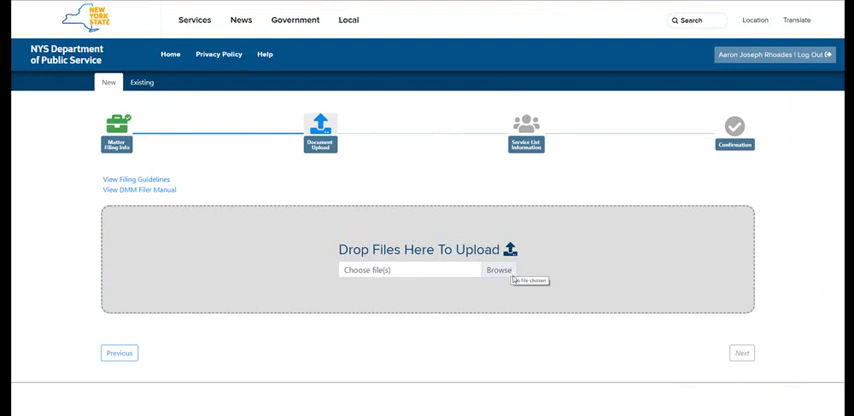
{"action": "left_click", "coordinate": [498, 268]}
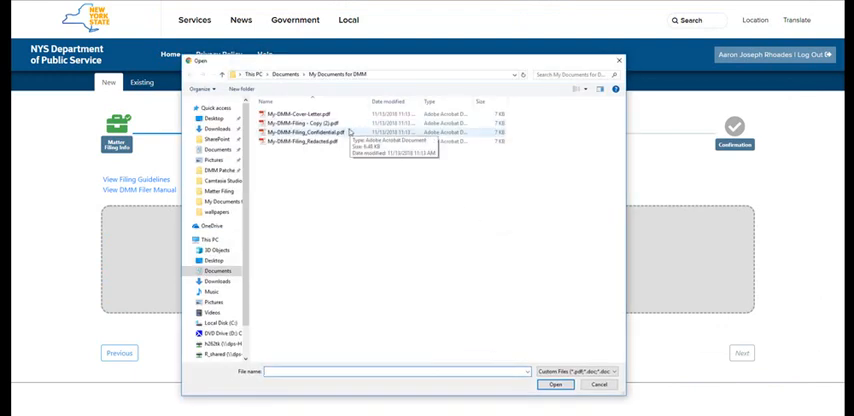
{"action": "left_click", "coordinate": [310, 132]}
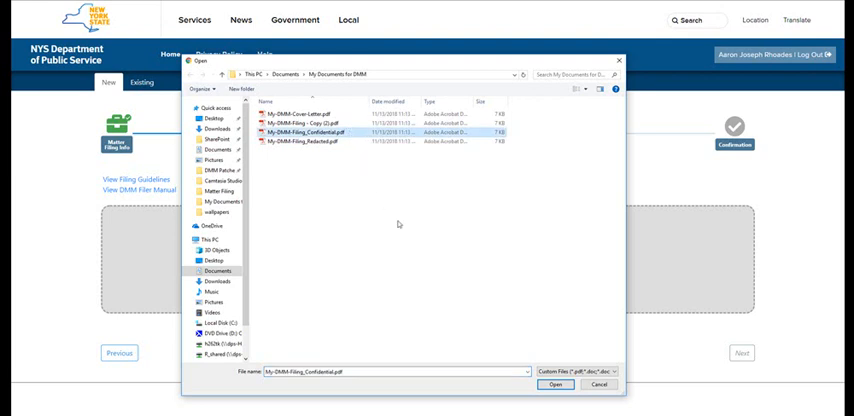
{"action": "left_click", "coordinate": [556, 384]}
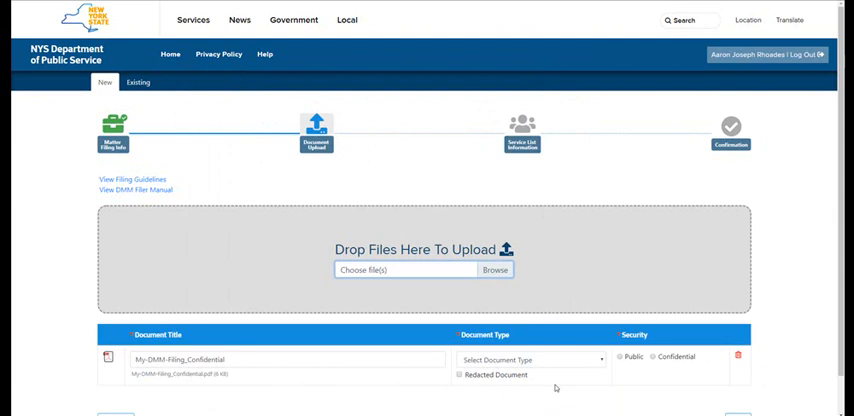
{"action": "left_click", "coordinate": [288, 360]}
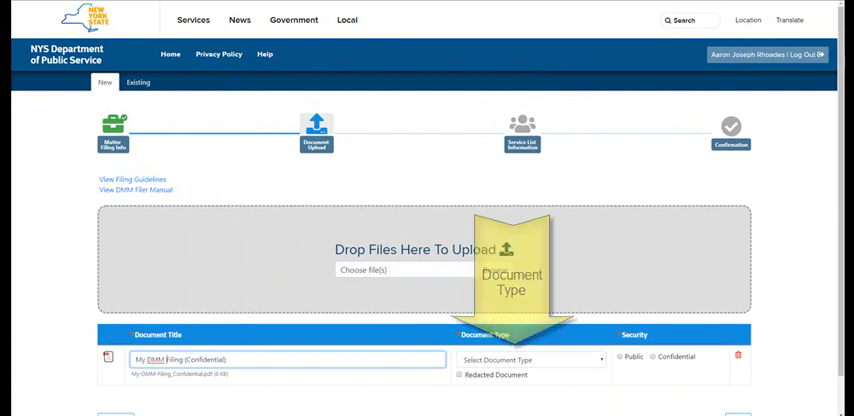
Step: Mark the filing as Petition and Confidential, then add the cover letter and redacted PDFs
{"action": "left_click", "coordinate": [530, 360]}
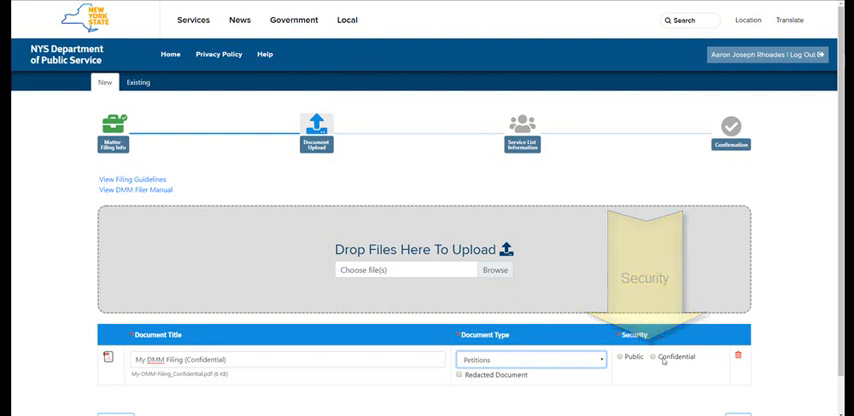
{"action": "left_click", "coordinate": [652, 356]}
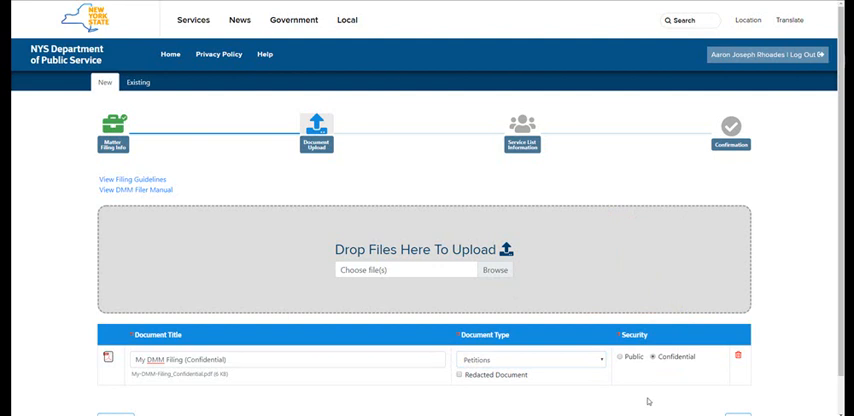
{"action": "mouse_move", "coordinate": [496, 270]}
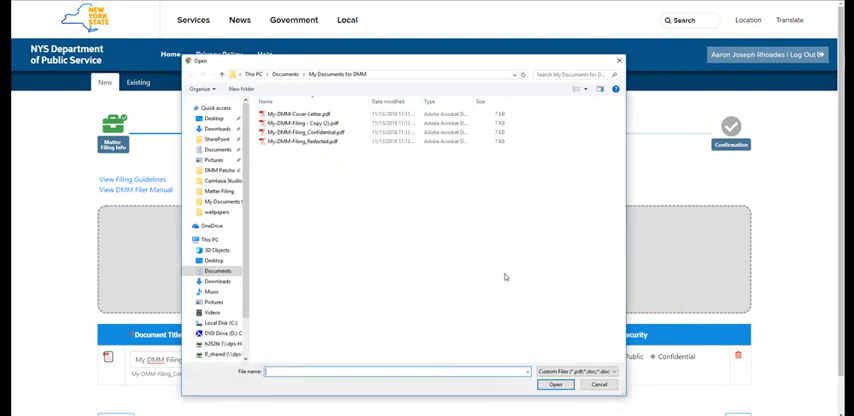
{"action": "left_click", "coordinate": [556, 384]}
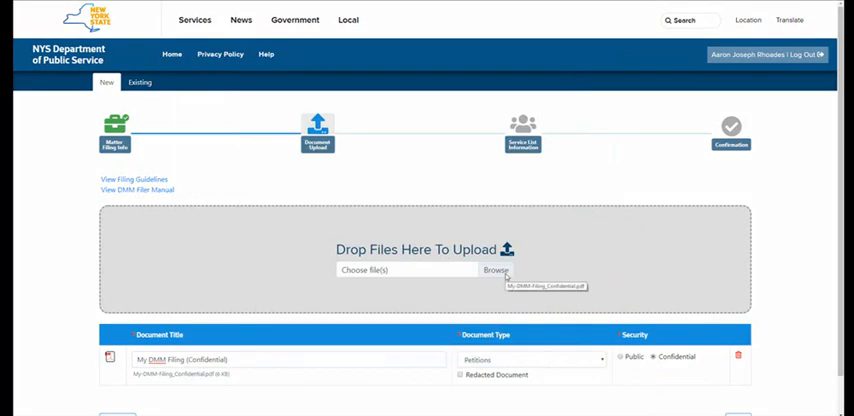
{"action": "left_click", "coordinate": [496, 268]}
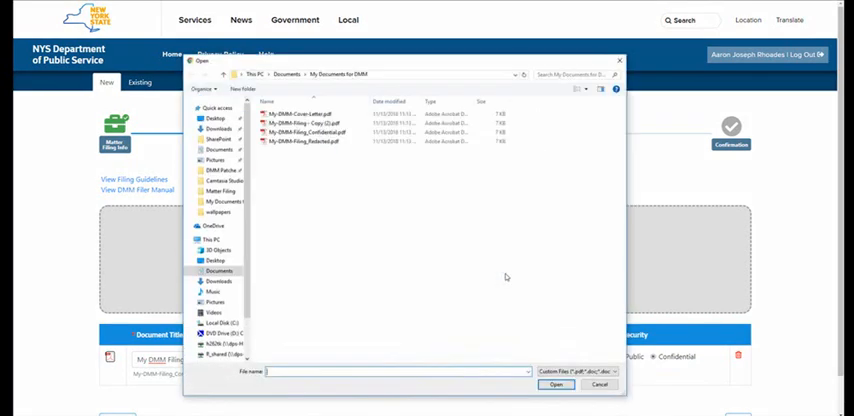
{"action": "left_click", "coordinate": [556, 384]}
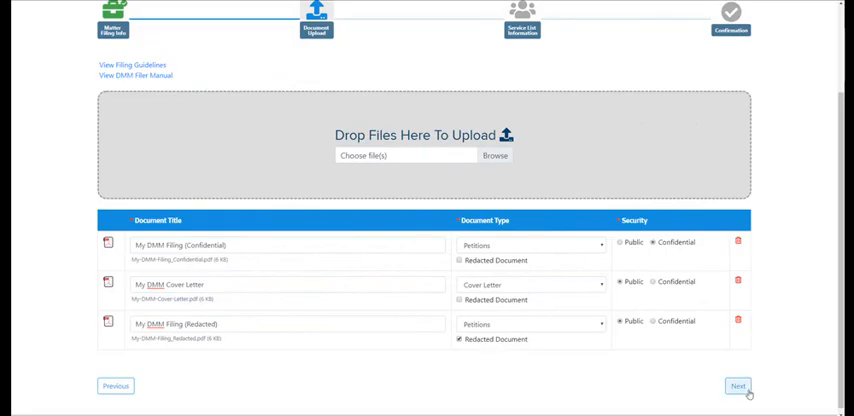
Step: Request nondisclosure as a trade secret with a justification and accept the submission guidelines
{"action": "left_click", "coordinate": [738, 386]}
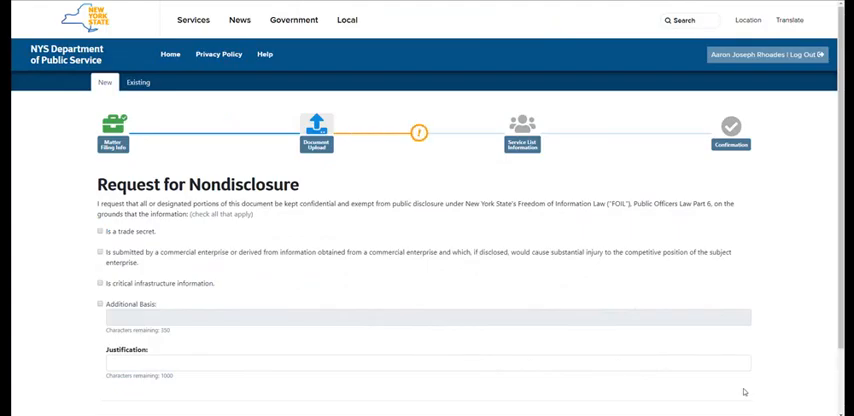
{"action": "scroll", "scroll_direction": "down", "scroll_amount": 3}
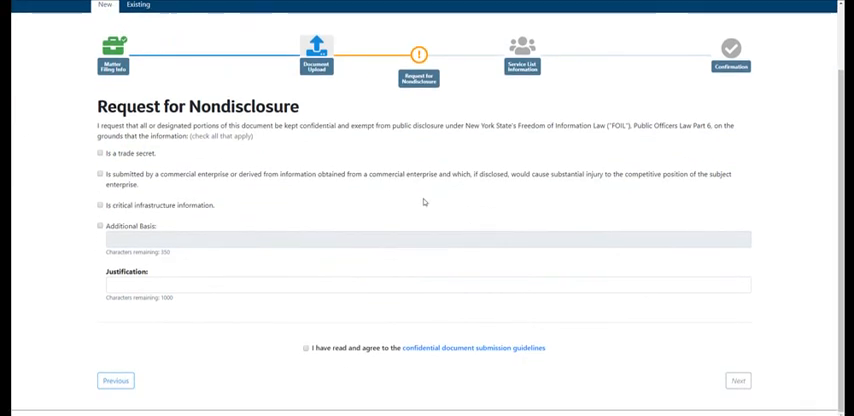
{"action": "mouse_move", "coordinate": [118, 152]}
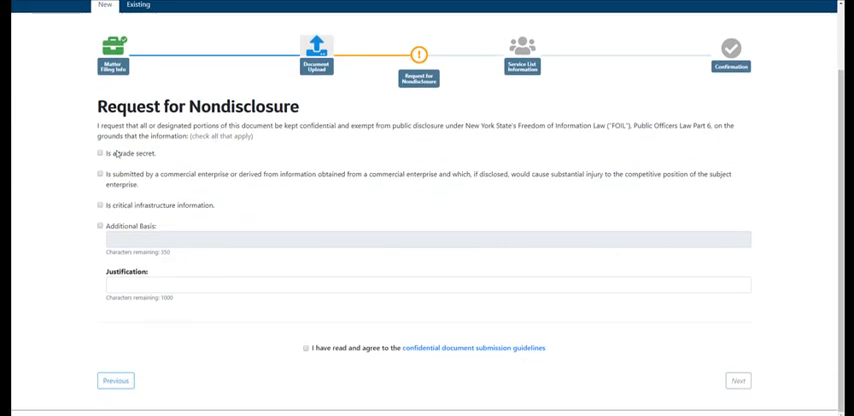
{"action": "mouse_move", "coordinate": [118, 156]}
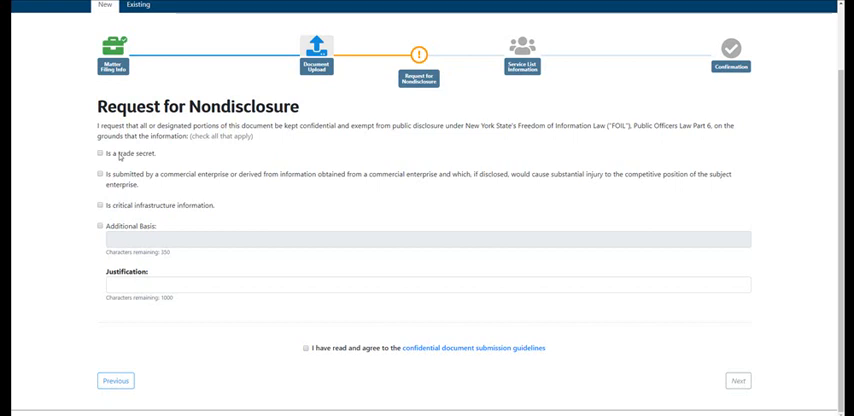
{"action": "left_click", "coordinate": [100, 154]}
{"action": "type", "text": "T"}
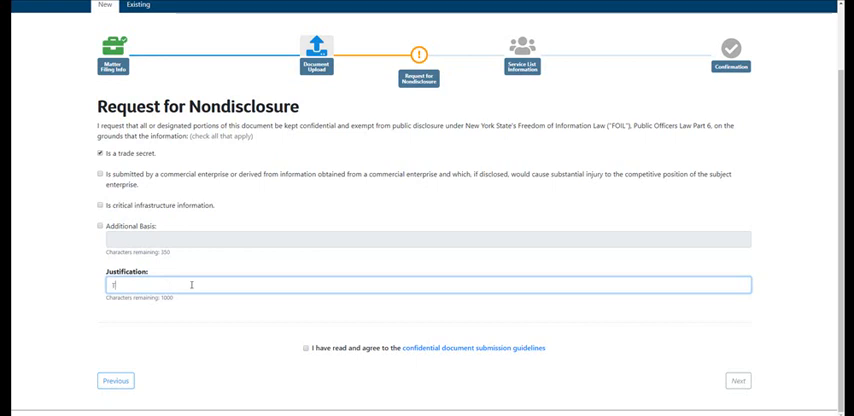
{"action": "type", "text": "rade secret in document"}
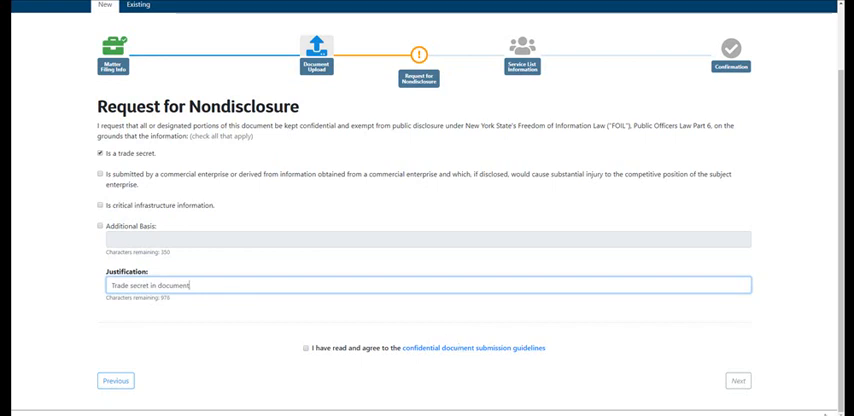
{"action": "left_click", "coordinate": [302, 348]}
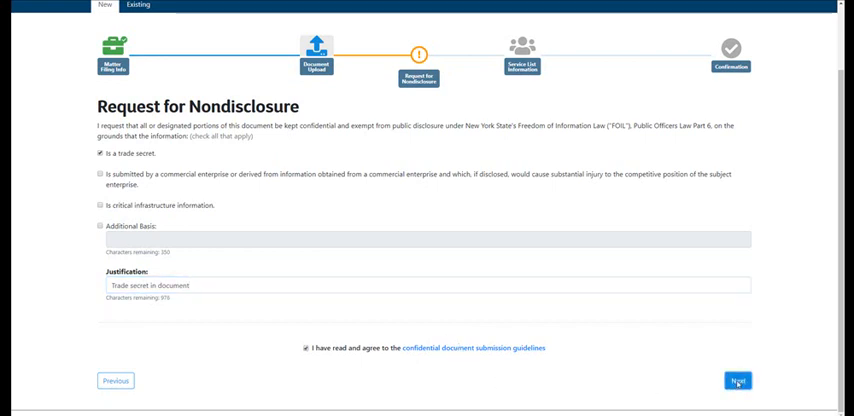
Step: Choose notification of all filings in the matter, accept the service acknowledgement and submit
{"action": "left_click", "coordinate": [738, 380]}
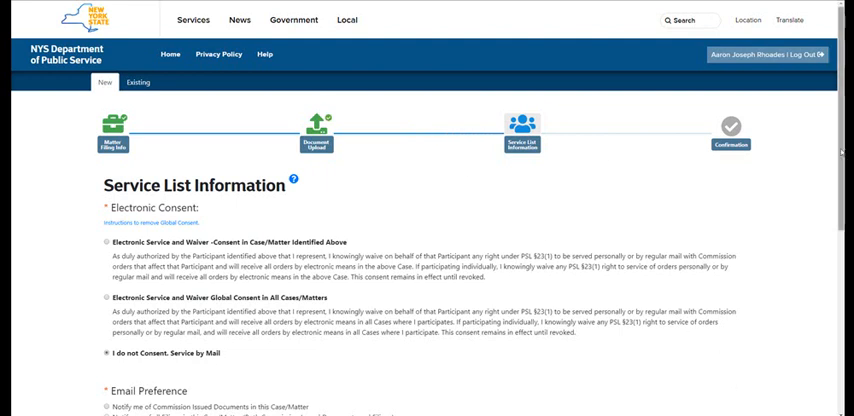
{"action": "scroll", "scroll_direction": "down", "scroll_amount": 3}
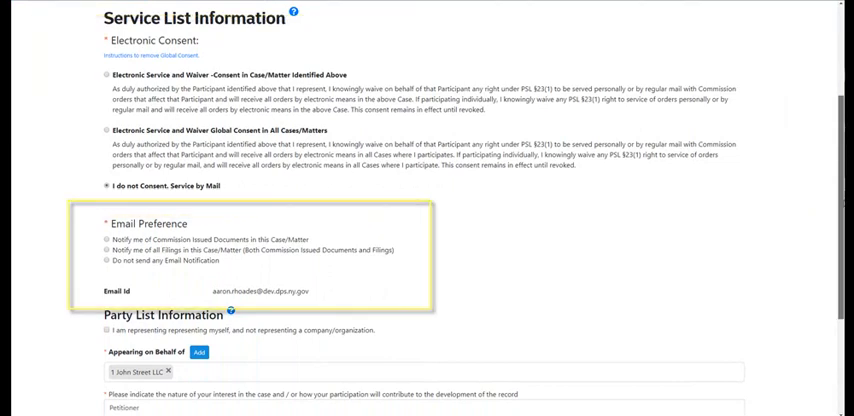
{"action": "scroll", "scroll_direction": "down", "scroll_amount": 3}
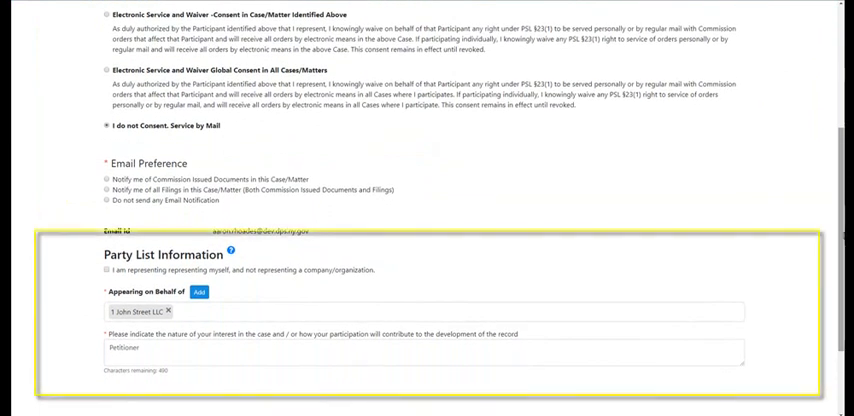
{"action": "scroll", "scroll_direction": "down", "scroll_amount": 3}
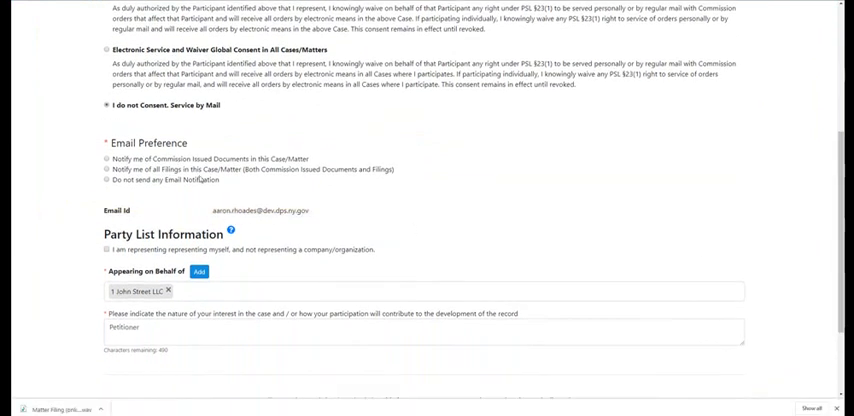
{"action": "left_click", "coordinate": [108, 168]}
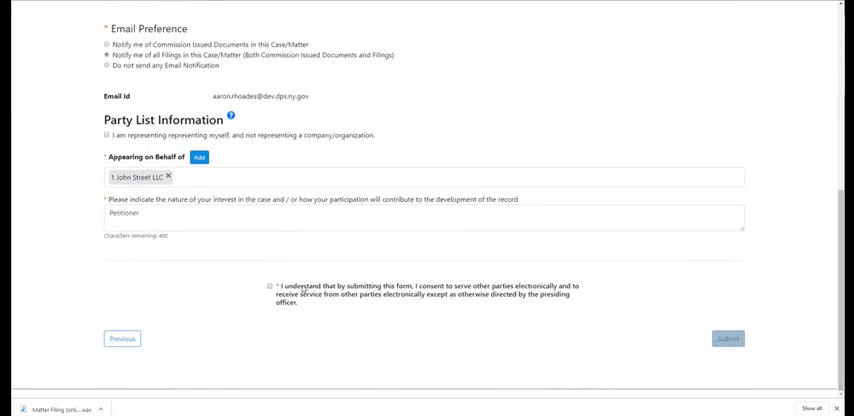
{"action": "left_click", "coordinate": [270, 286]}
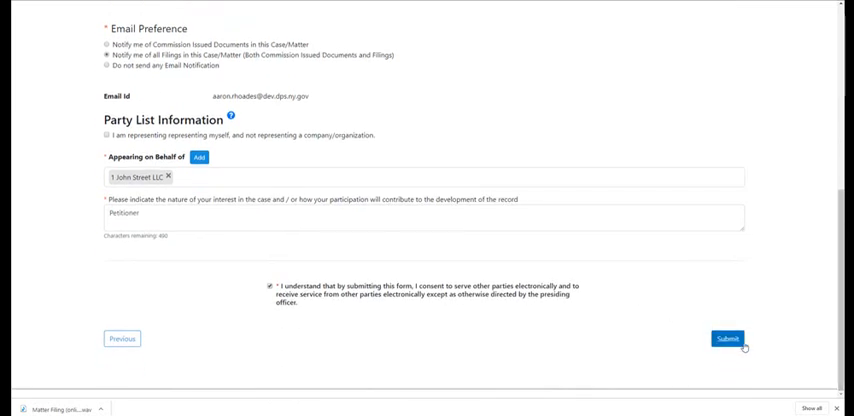
{"action": "left_click", "coordinate": [728, 338]}
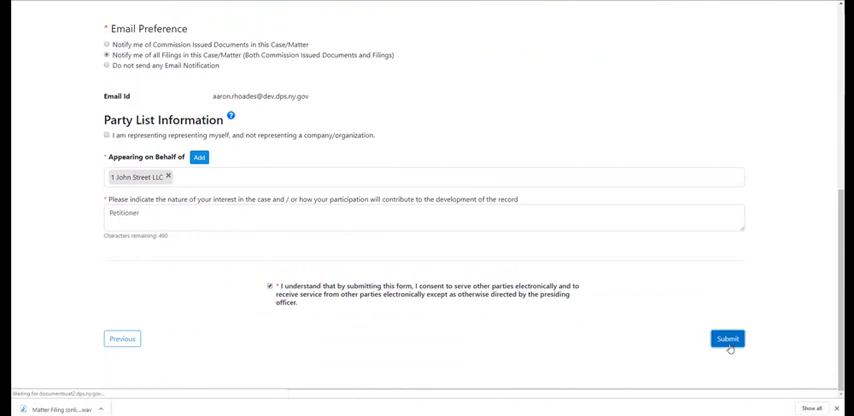
Step: Submit the filing and review the four documents listed on the Matter Filing confirmation
{"action": "left_click", "coordinate": [728, 338]}
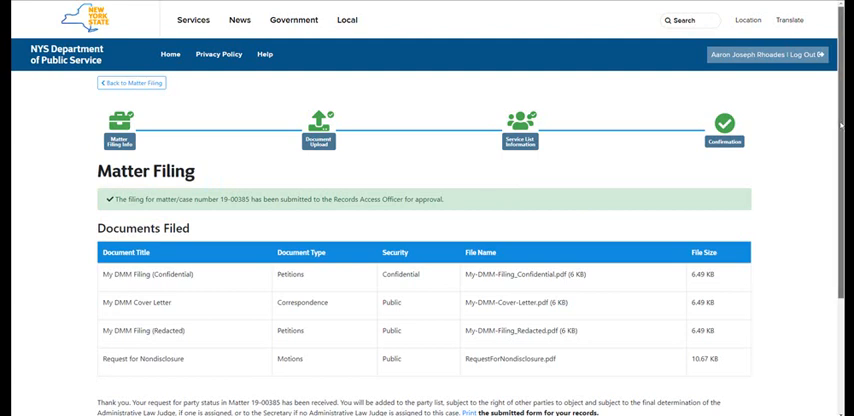
{"action": "scroll", "scroll_direction": "down", "scroll_amount": 3}
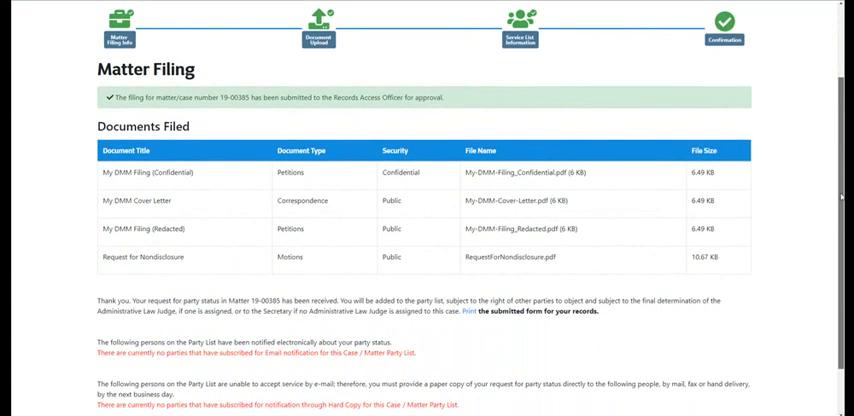
{"action": "scroll", "scroll_direction": "down", "scroll_amount": 3}
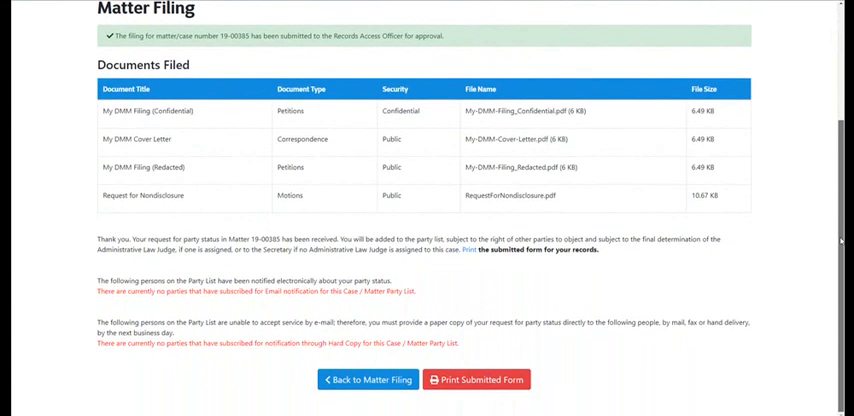